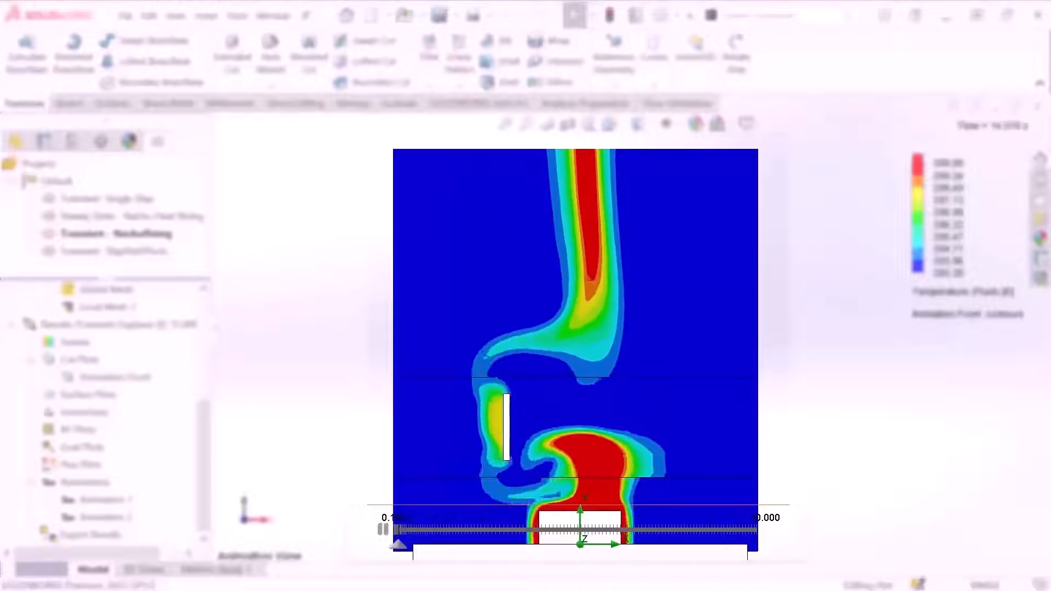
Activate the Steady State - Nacho Heat Rising study to show its fluid temperature plume
{"action": "left_click_drag", "start_coordinate": [403, 543], "coordinate": [546, 543]}
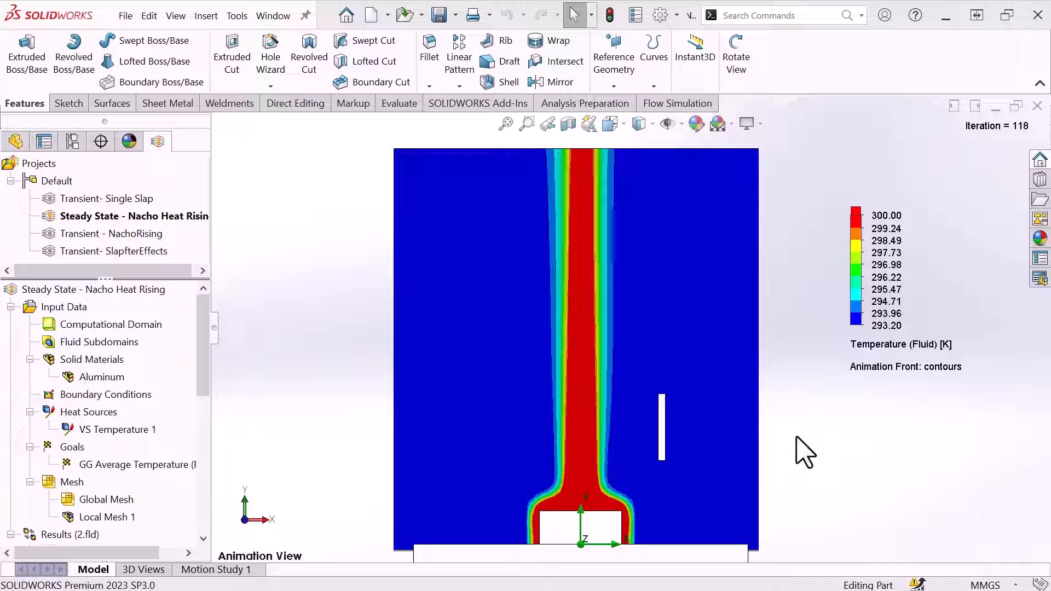
{"action": "mouse_move", "coordinate": [737, 436]}
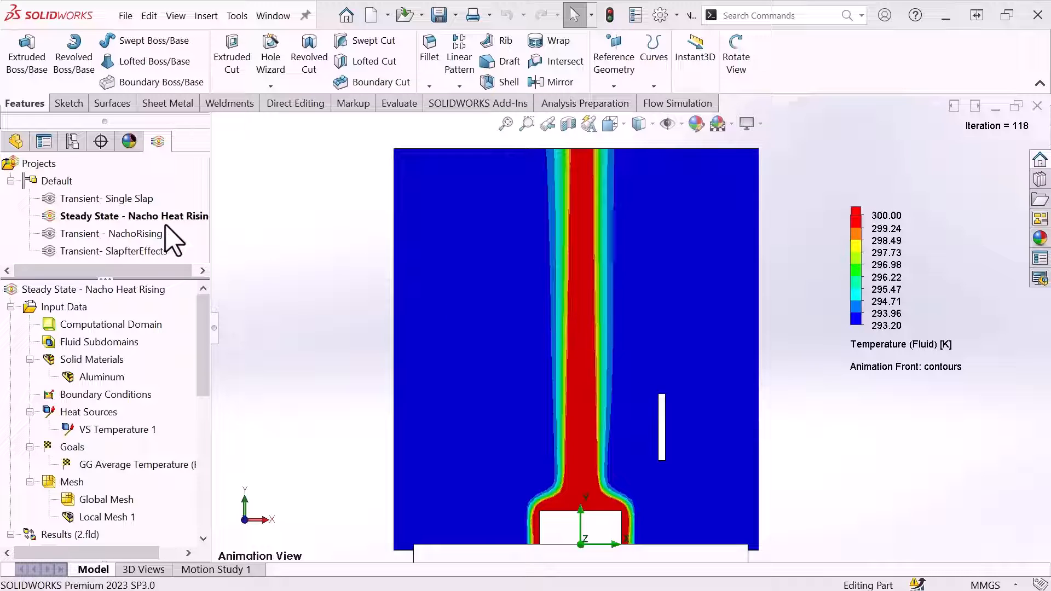
{"action": "mouse_move", "coordinate": [761, 391]}
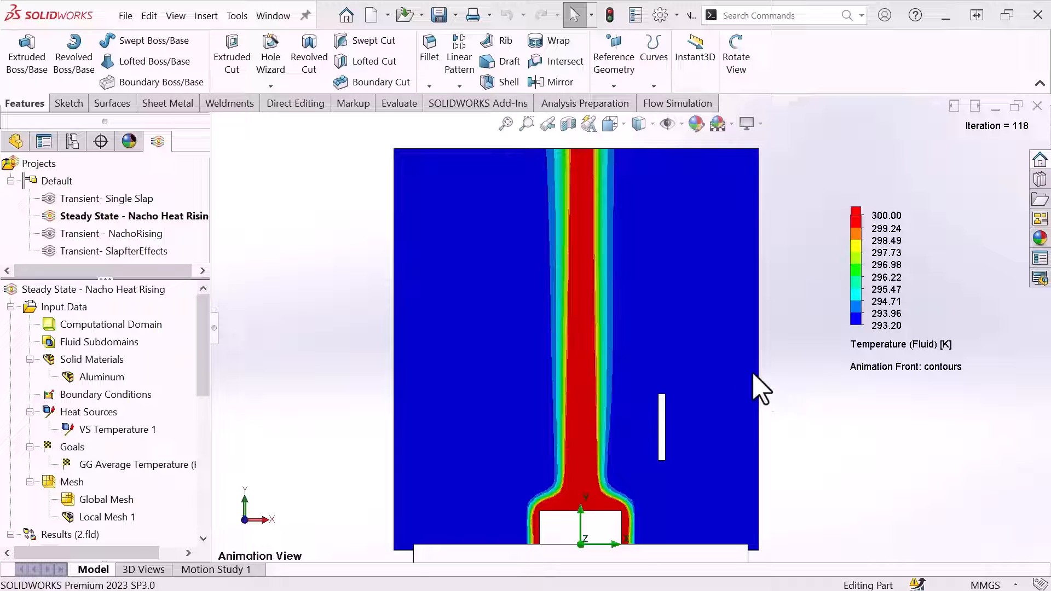
{"action": "mouse_move", "coordinate": [774, 405]}
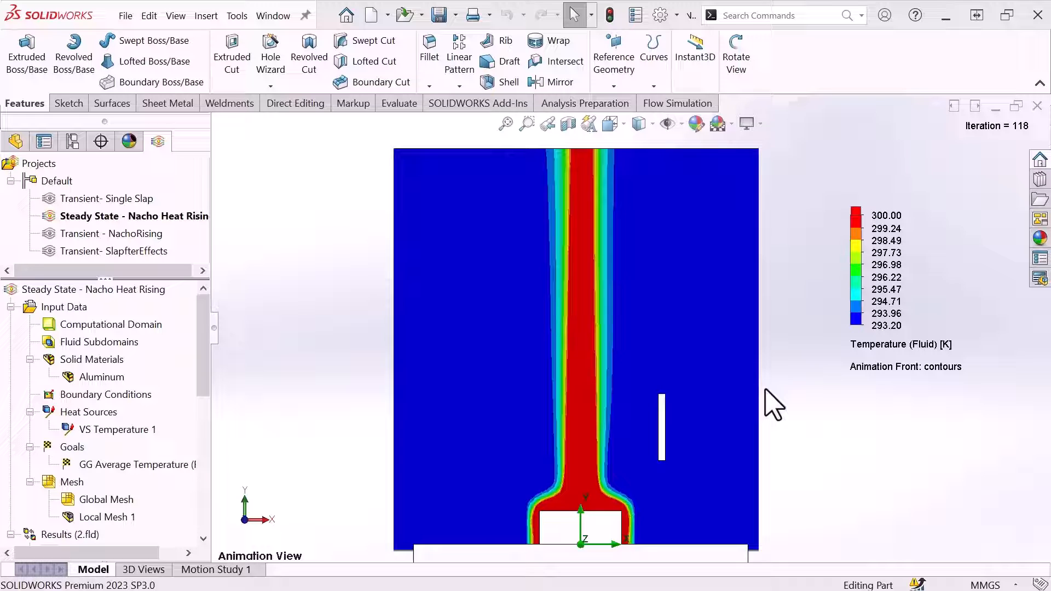
{"action": "mouse_move", "coordinate": [648, 559]}
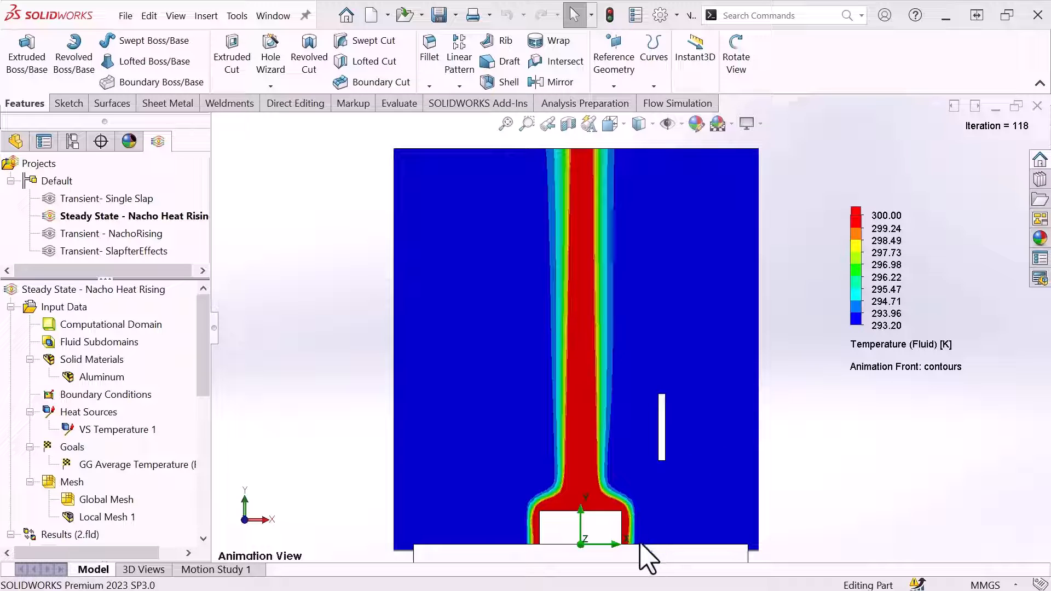
{"action": "mouse_move", "coordinate": [590, 252]}
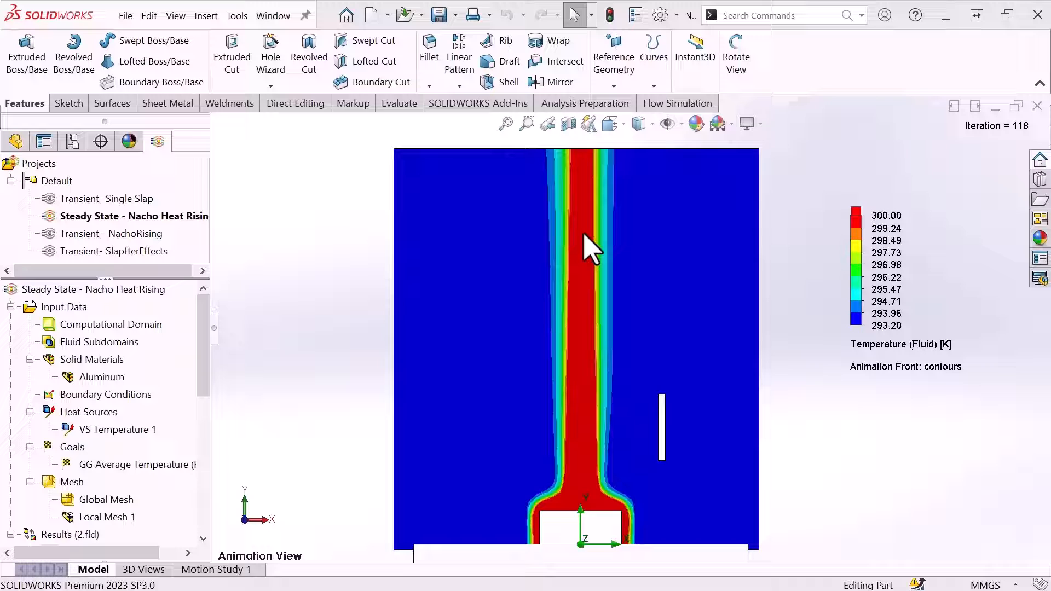
{"action": "mouse_move", "coordinate": [231, 272]}
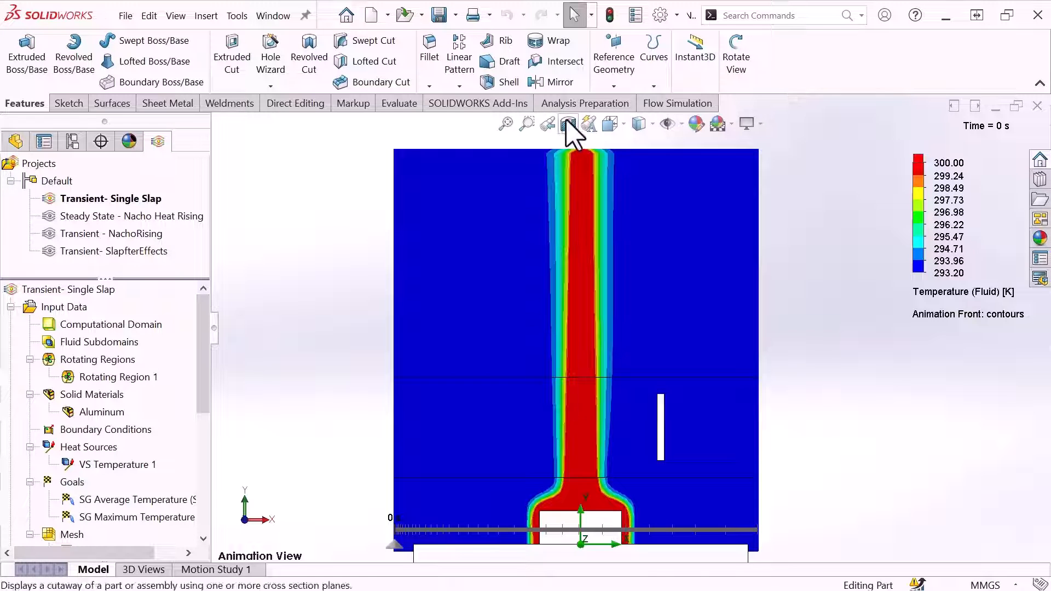
Reach the initial and ambient conditions in the Single Slap study's General Settings
{"action": "left_click", "coordinate": [676, 103]}
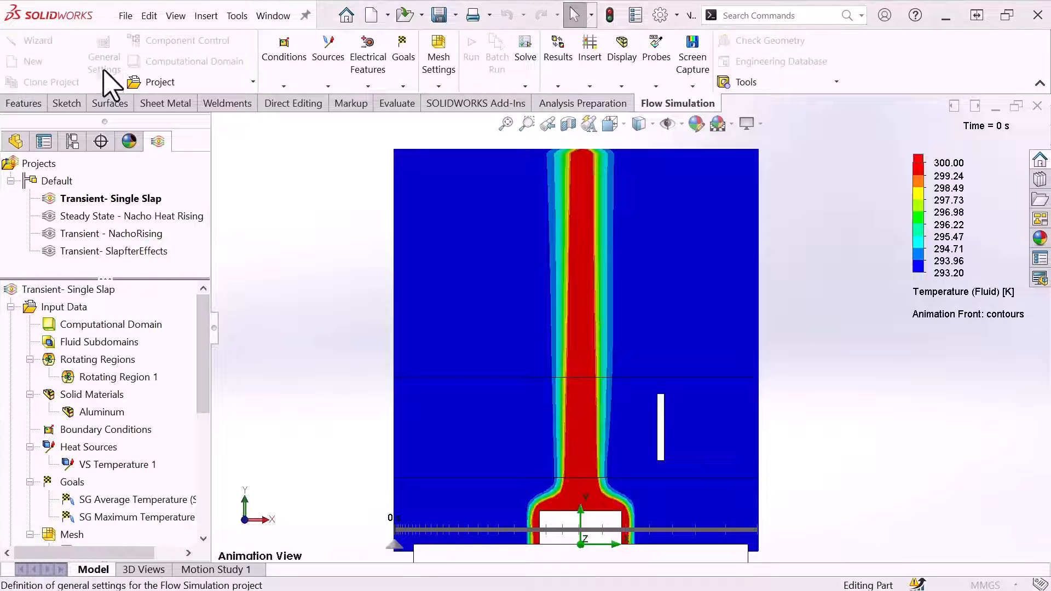
{"action": "left_click", "coordinate": [104, 60]}
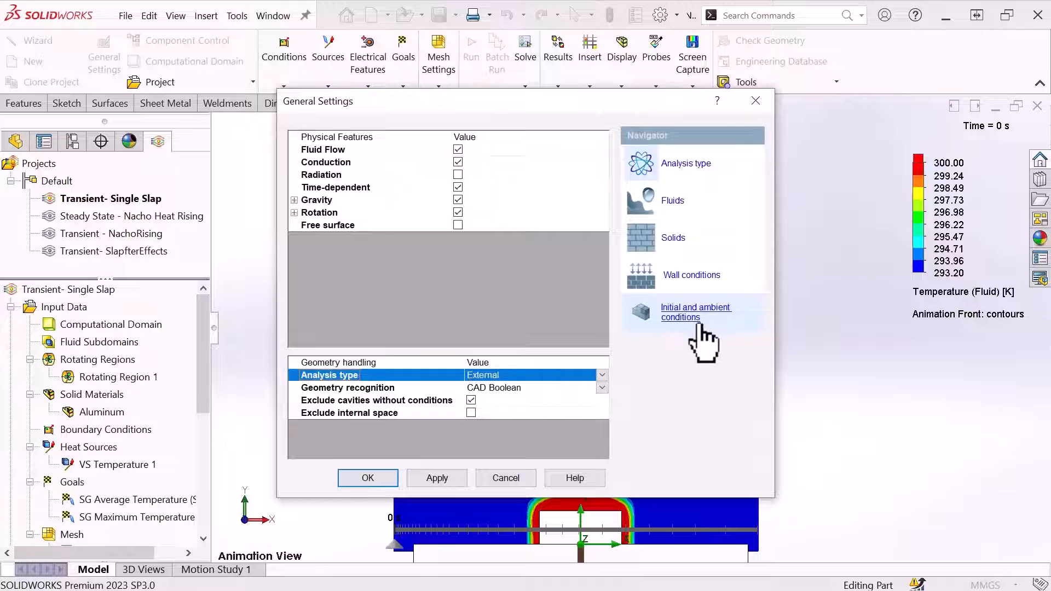
{"action": "left_click", "coordinate": [695, 311]}
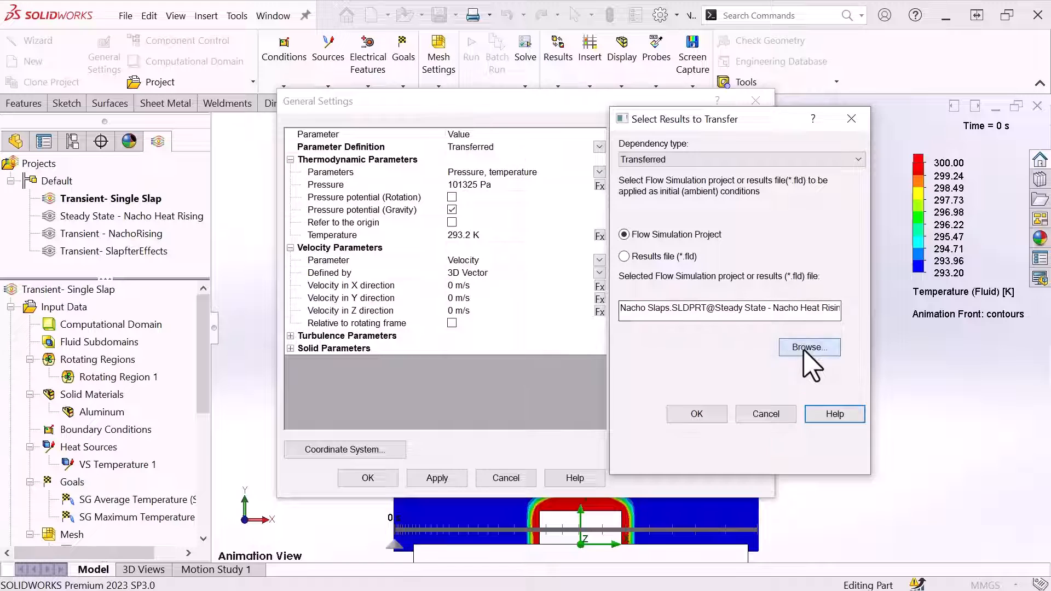
Pick Steady State - Nacho Heat Rising as the transferred results source and confirm the settings
{"action": "left_click", "coordinate": [809, 347]}
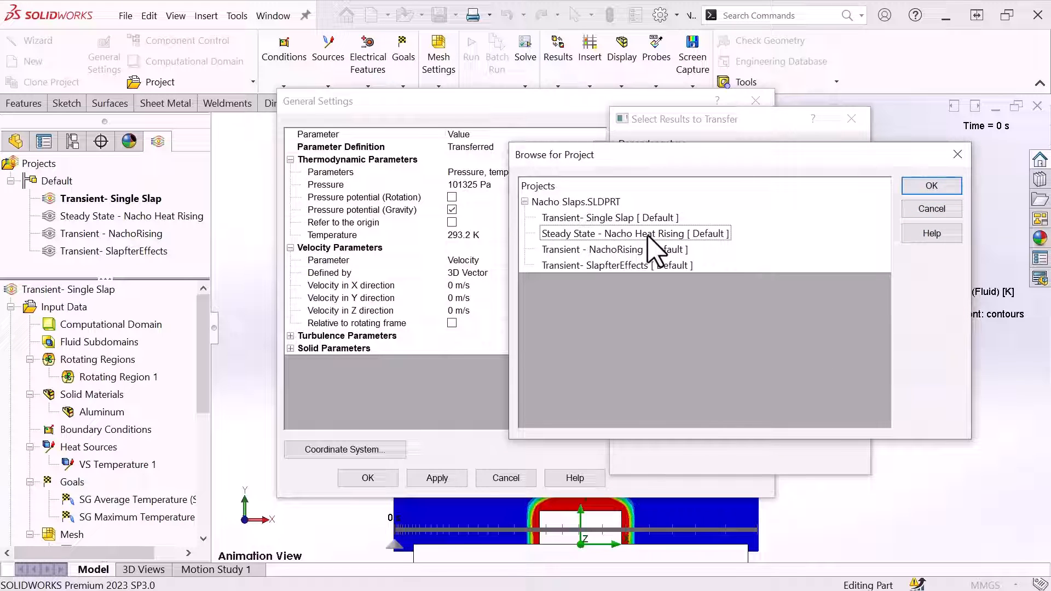
{"action": "left_click", "coordinate": [930, 186]}
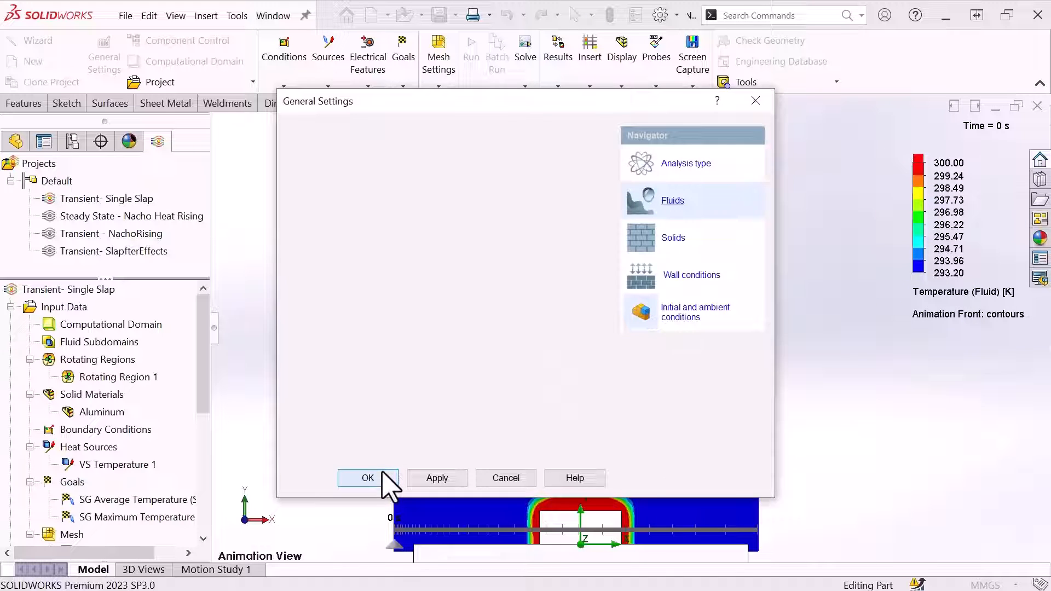
{"action": "left_click", "coordinate": [367, 478]}
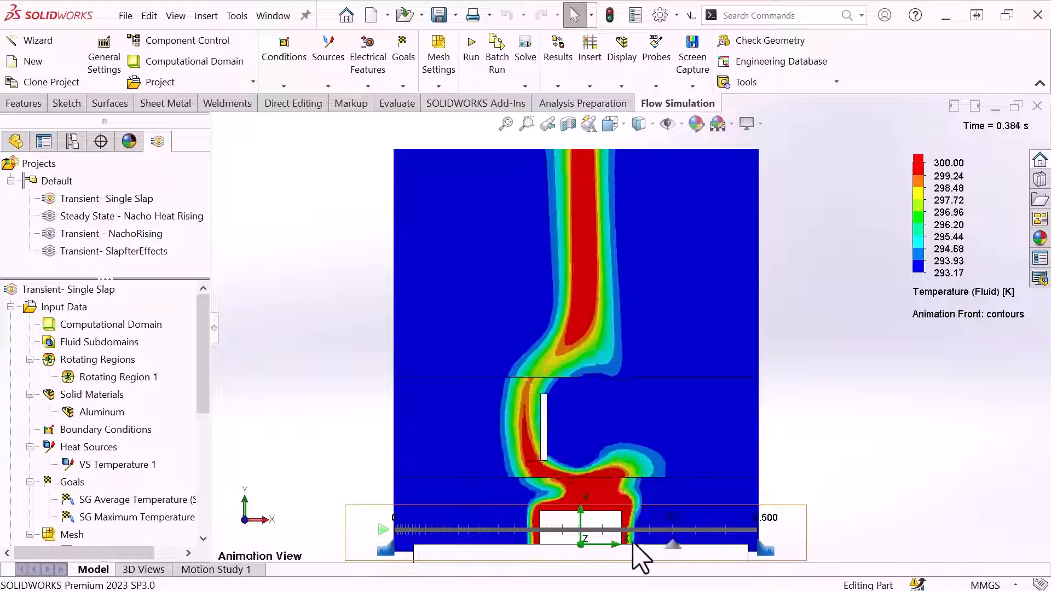
Rewind the Single Slap temperature animation and activate the Transient- SlapfterEffects study
{"action": "left_click_drag", "start_coordinate": [643, 529], "coordinate": [425, 529]}
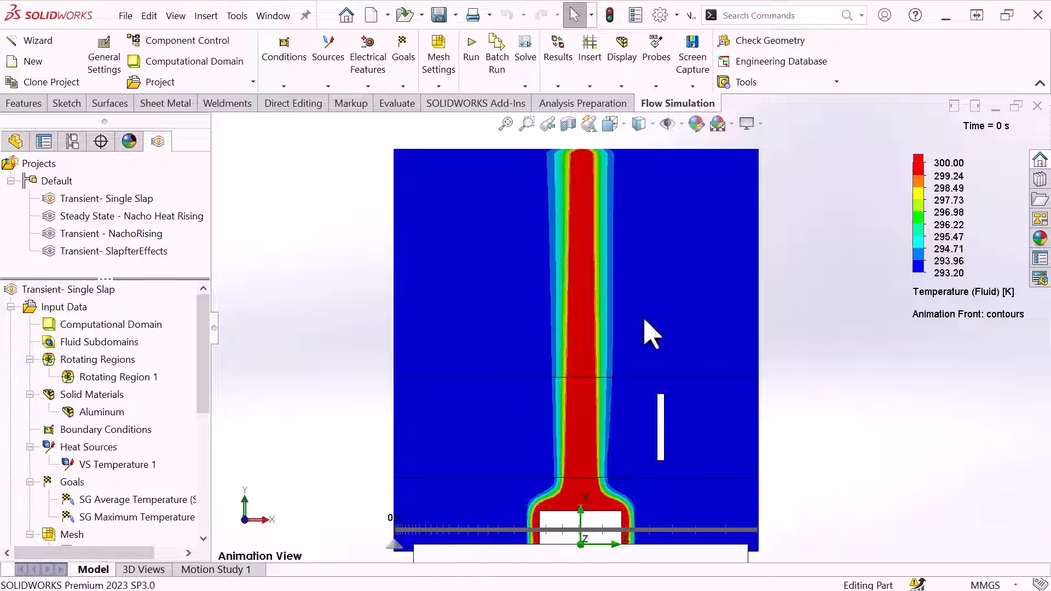
{"action": "left_click", "coordinate": [119, 251]}
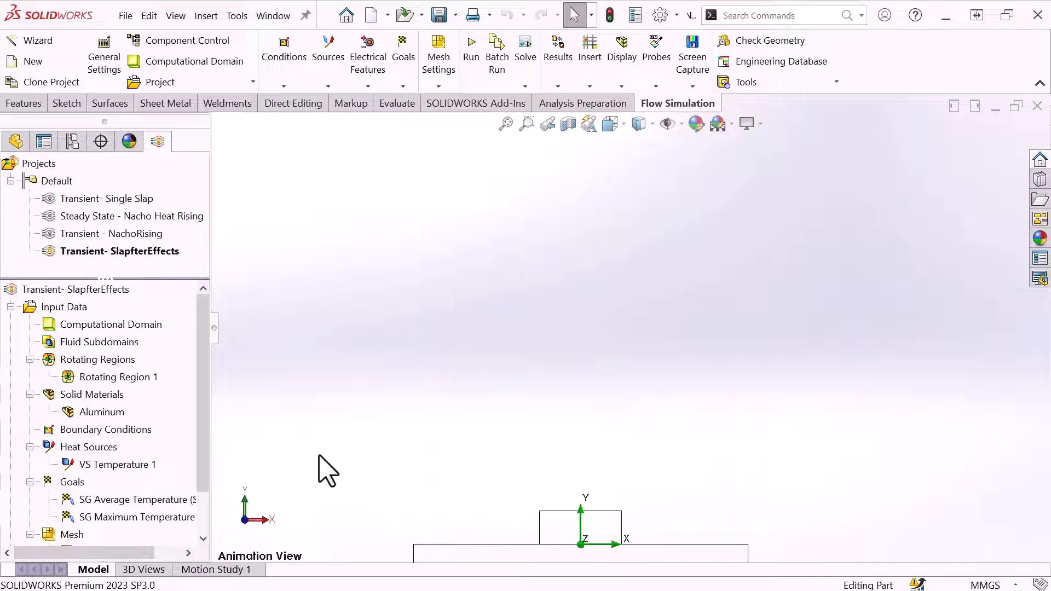
Load SlapfterEffects results and scrub the cooldown temperature animation back to about 6.65 s
{"action": "right_click", "coordinate": [87, 534]}
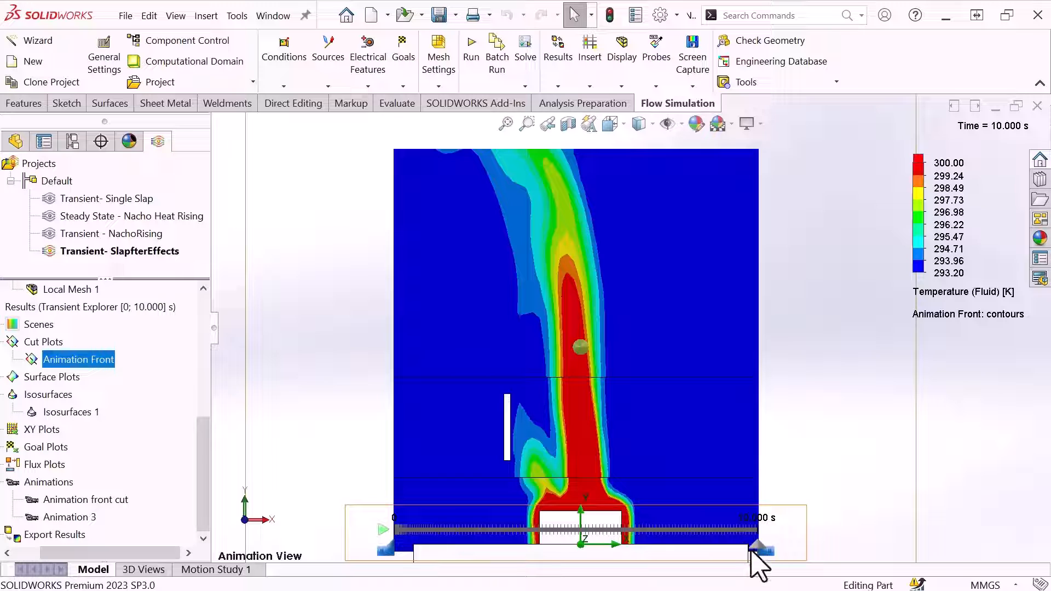
{"action": "left_click_drag", "start_coordinate": [761, 546], "coordinate": [546, 546]}
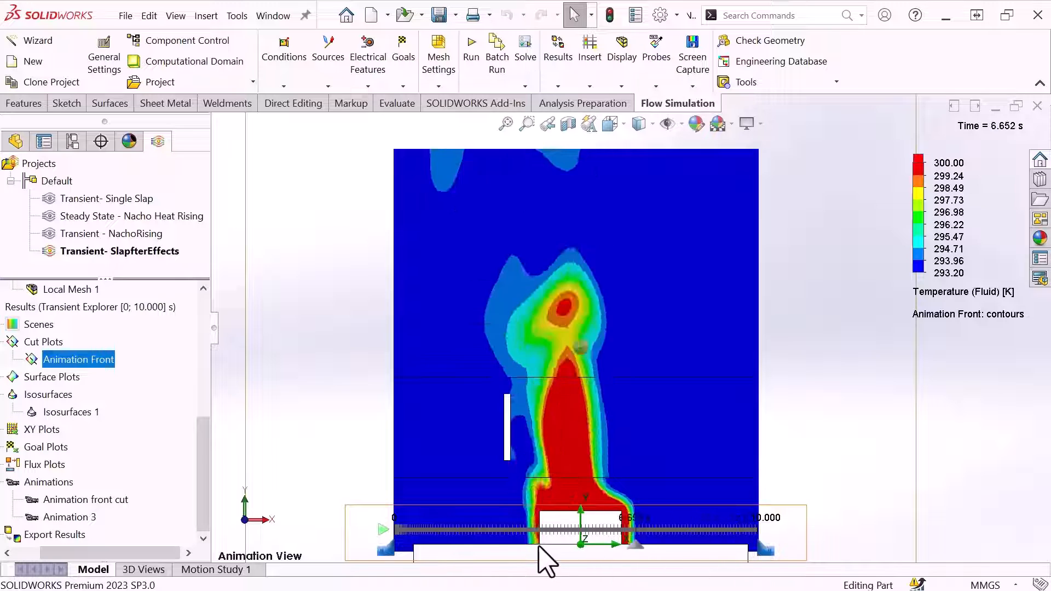